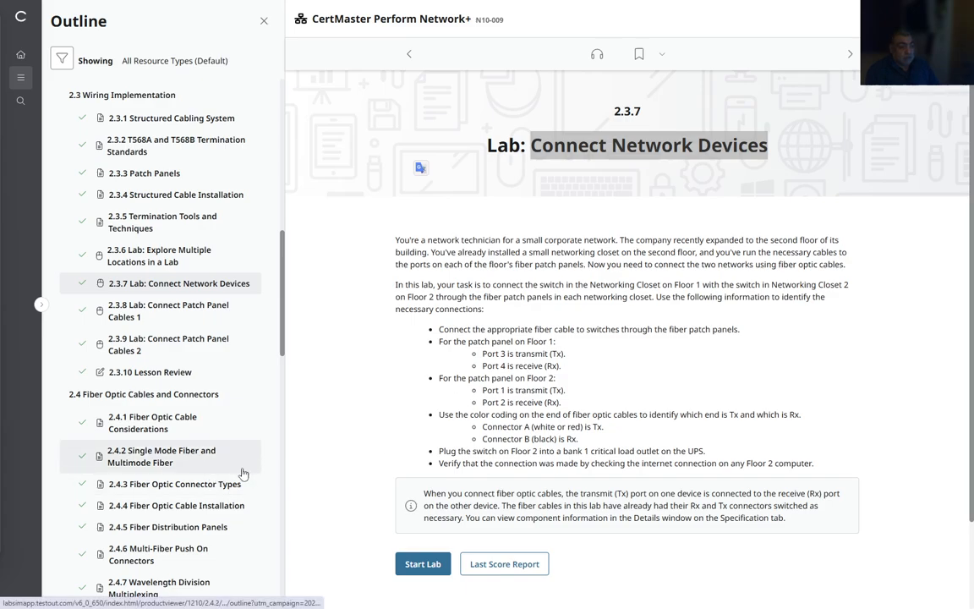
Step: Navigate the 2.3 outline list to the 2.3.8 Lab: Connect Patch Panel Cables 1 page
scroll(up, 3)
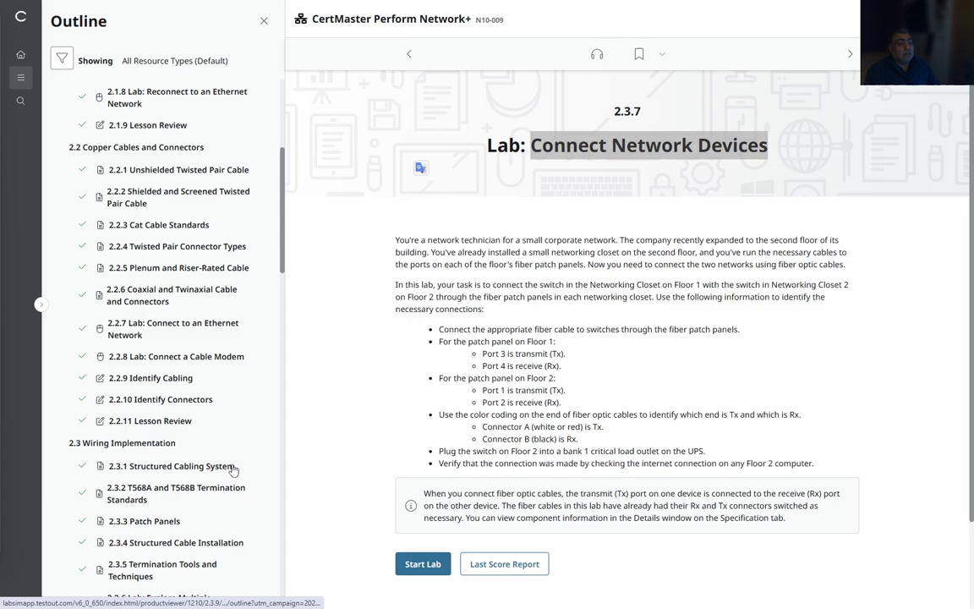
scroll(up, 3)
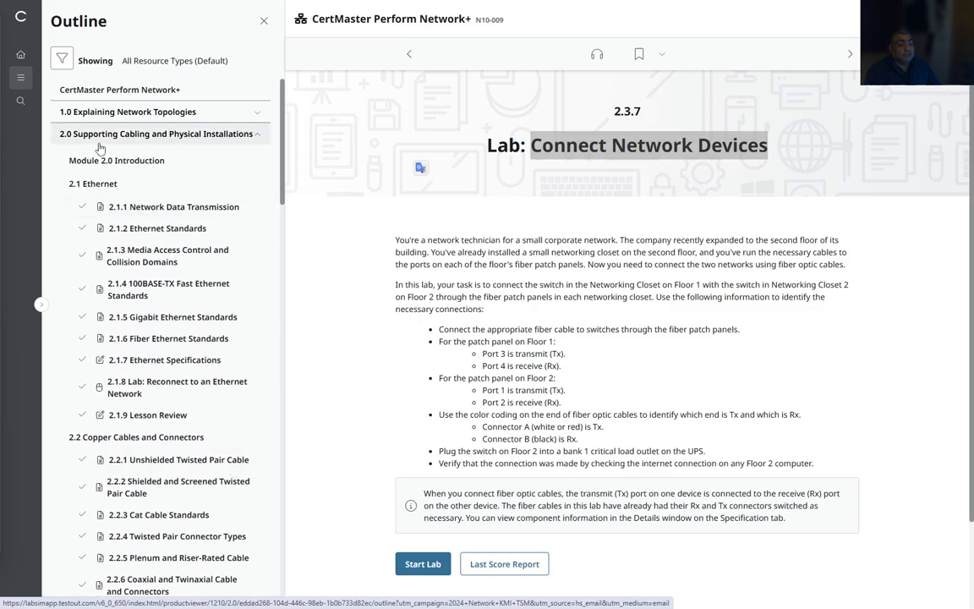
mouse_move(222, 140)
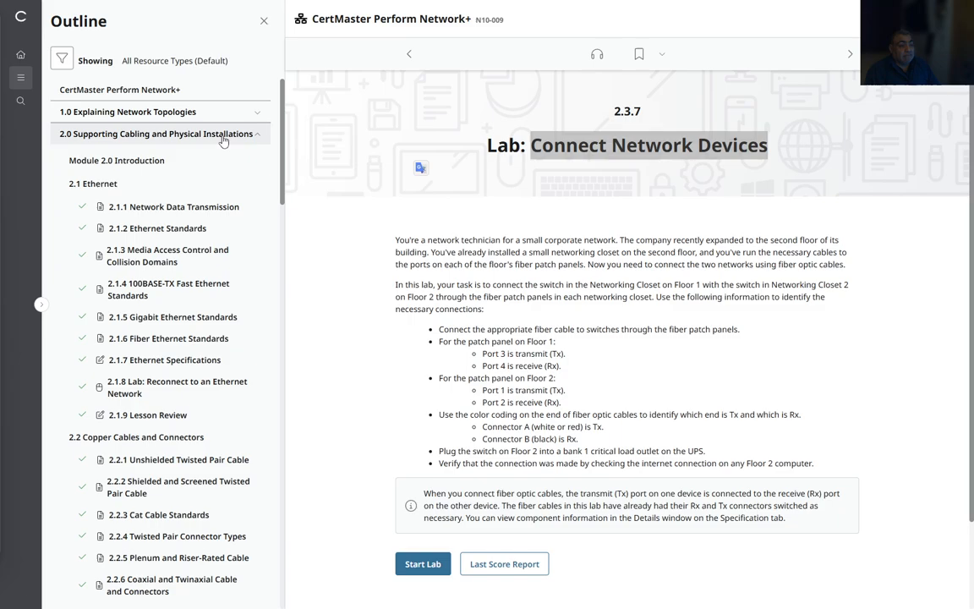
mouse_move(238, 437)
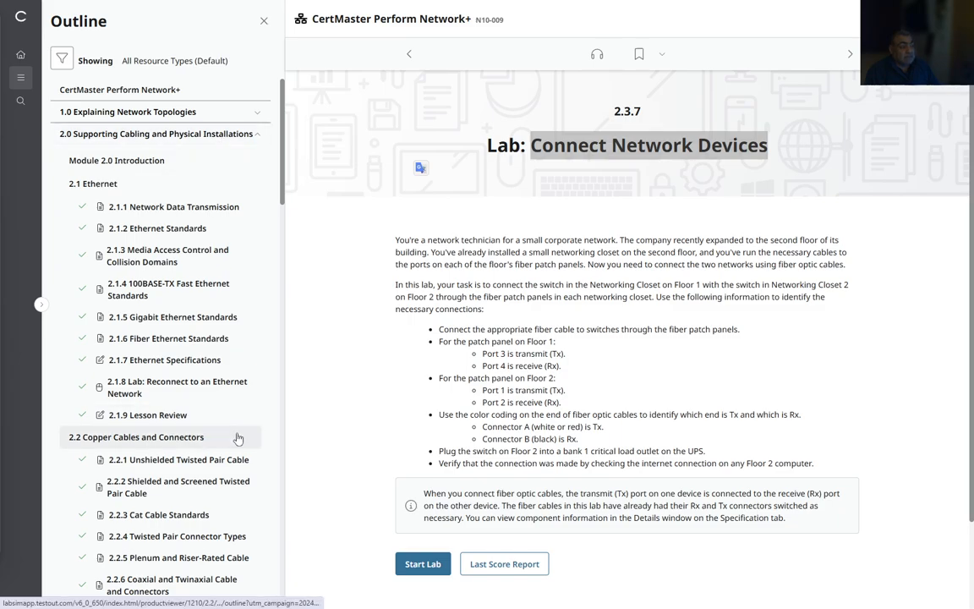
scroll(down, 3)
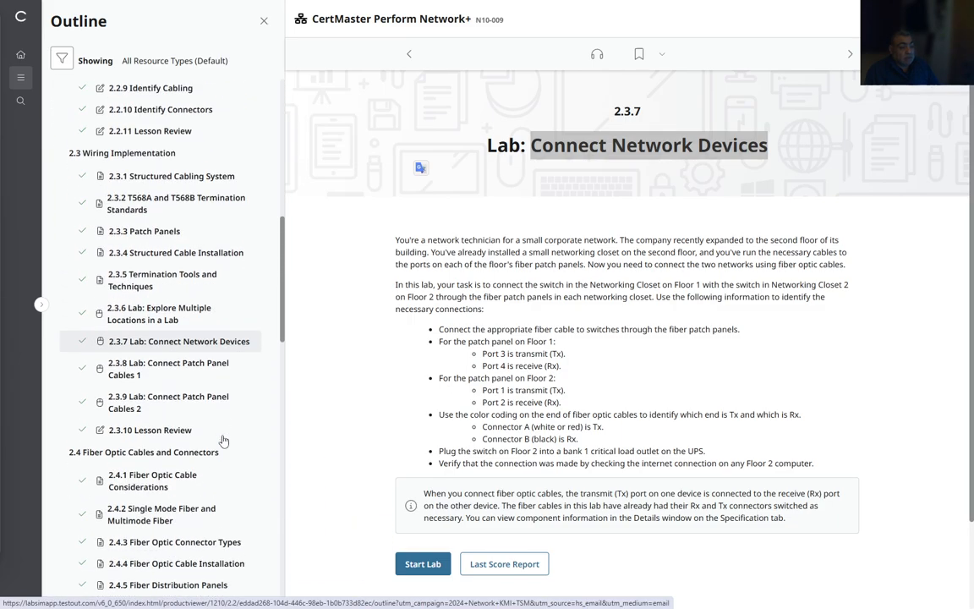
scroll(down, 3)
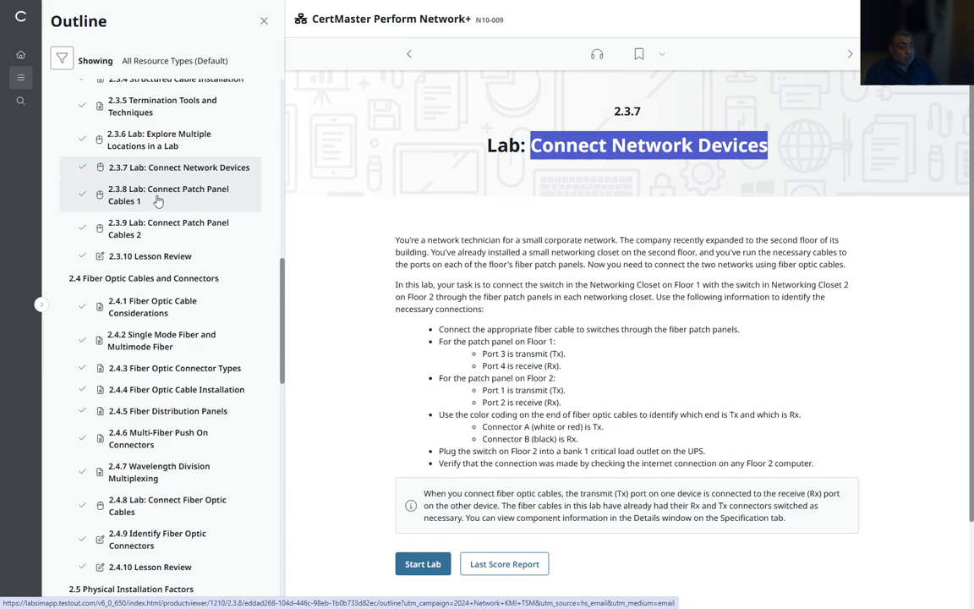
click(157, 195)
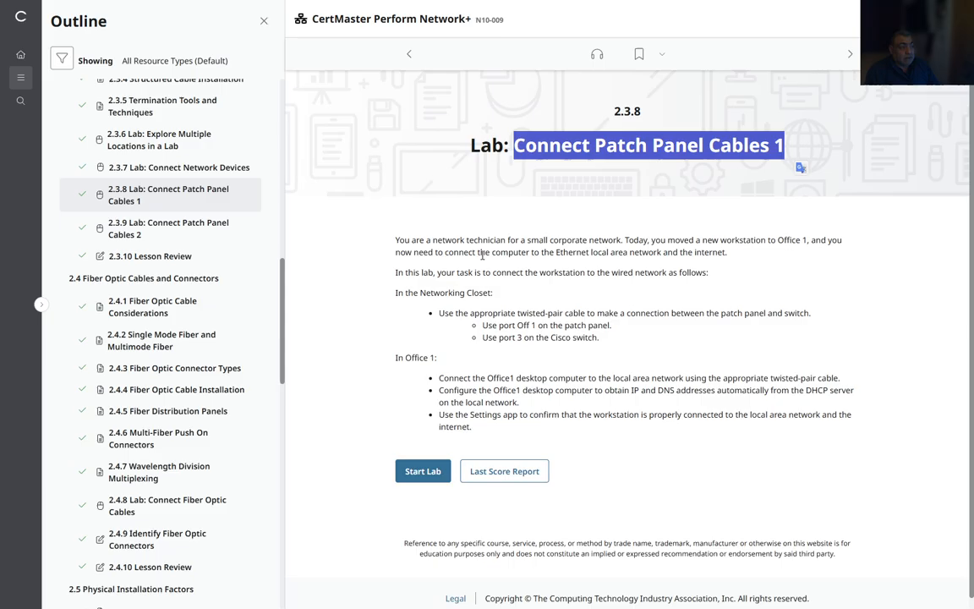
Step: Start the lab so it loads the Networking Closet rack workspace
click(423, 471)
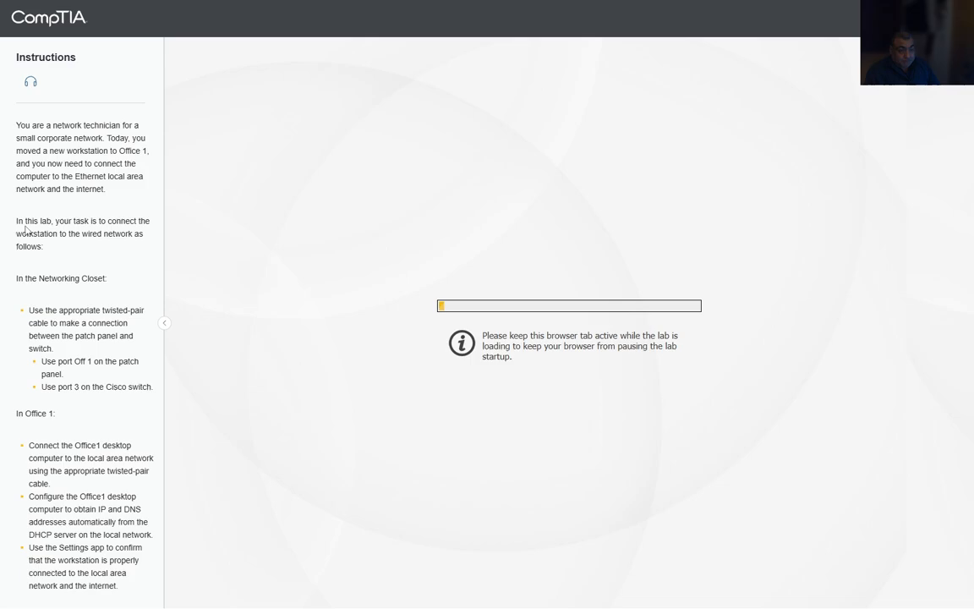
mouse_move(103, 444)
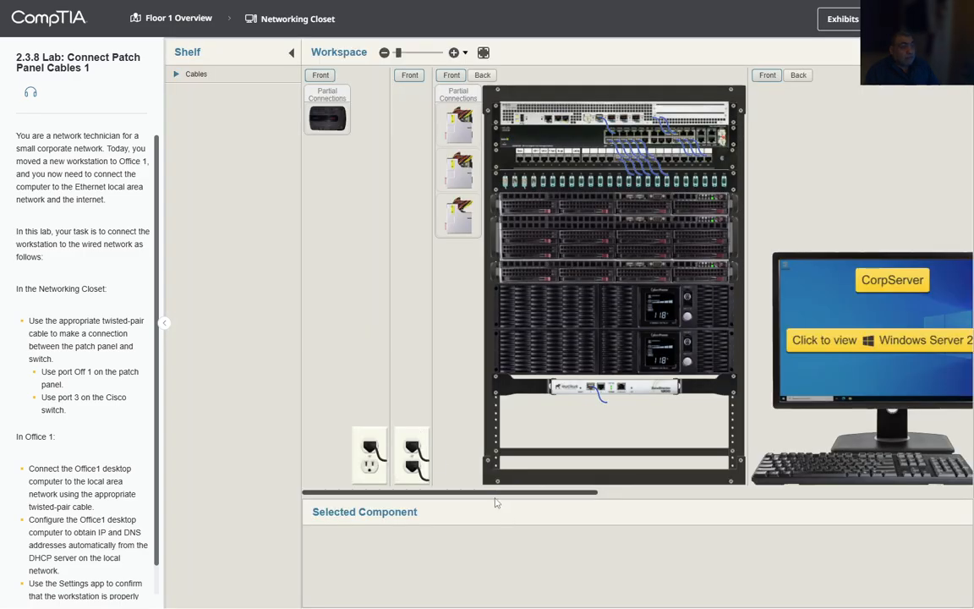
mouse_move(178, 25)
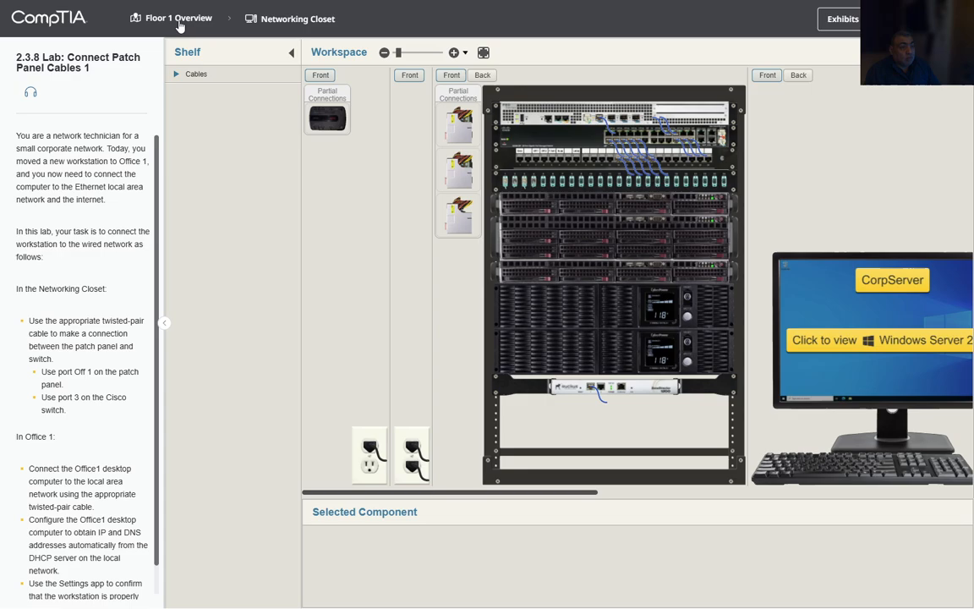
Step: View the Floor 1 floor plan and copy the highlighted Networking Closet patch panel instructions
click(173, 17)
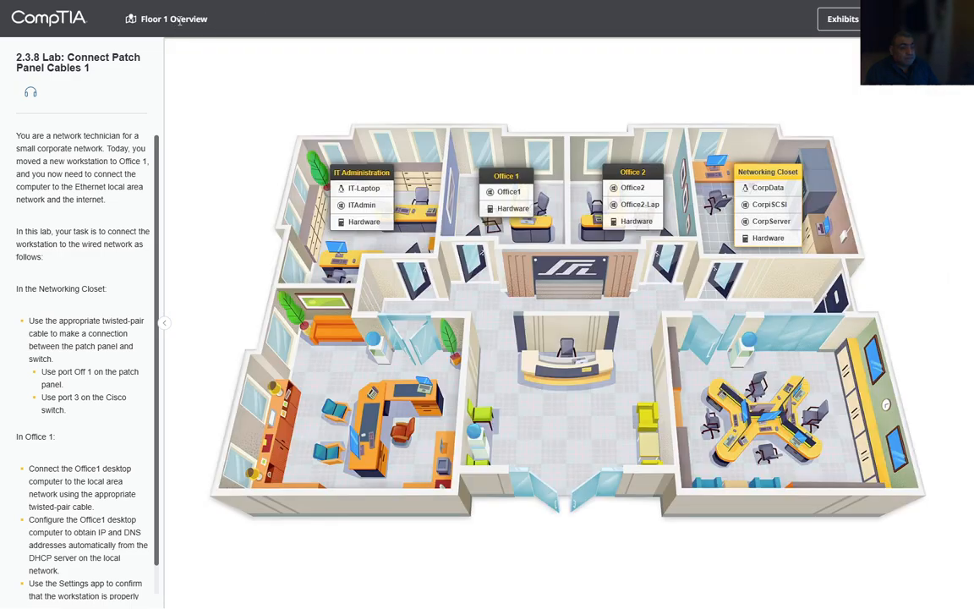
mouse_move(118, 129)
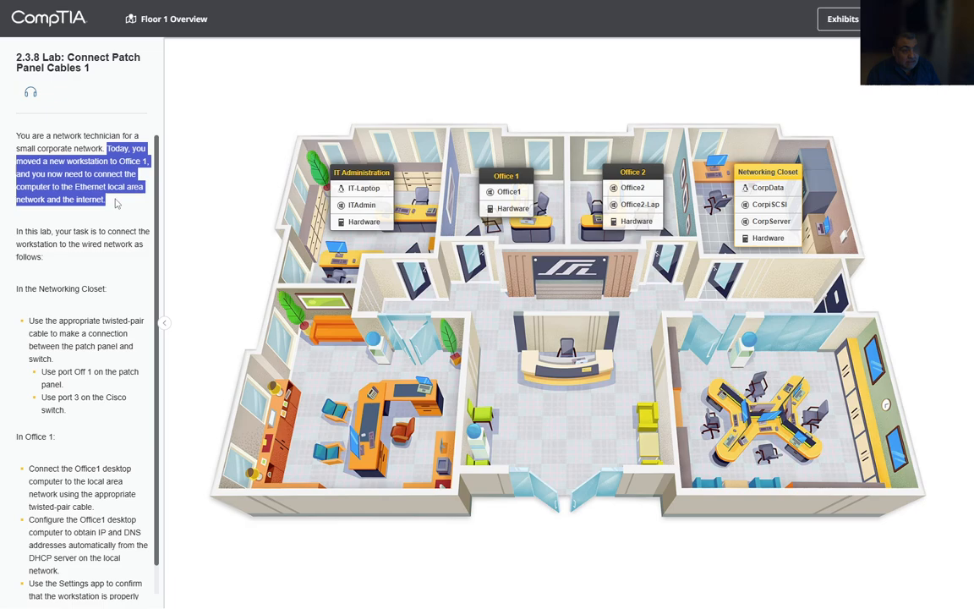
key(ctrl+c)
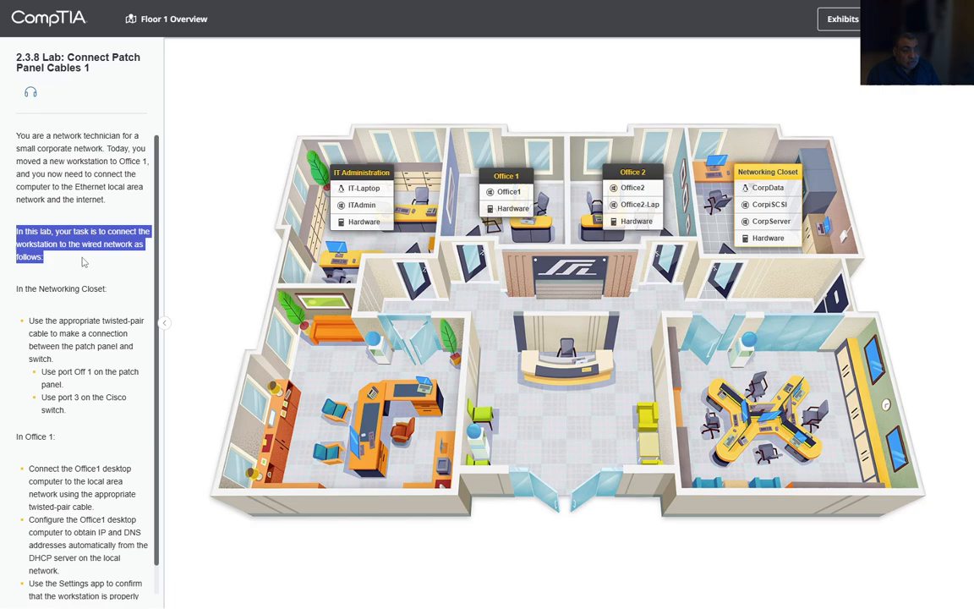
key(ctrl+c)
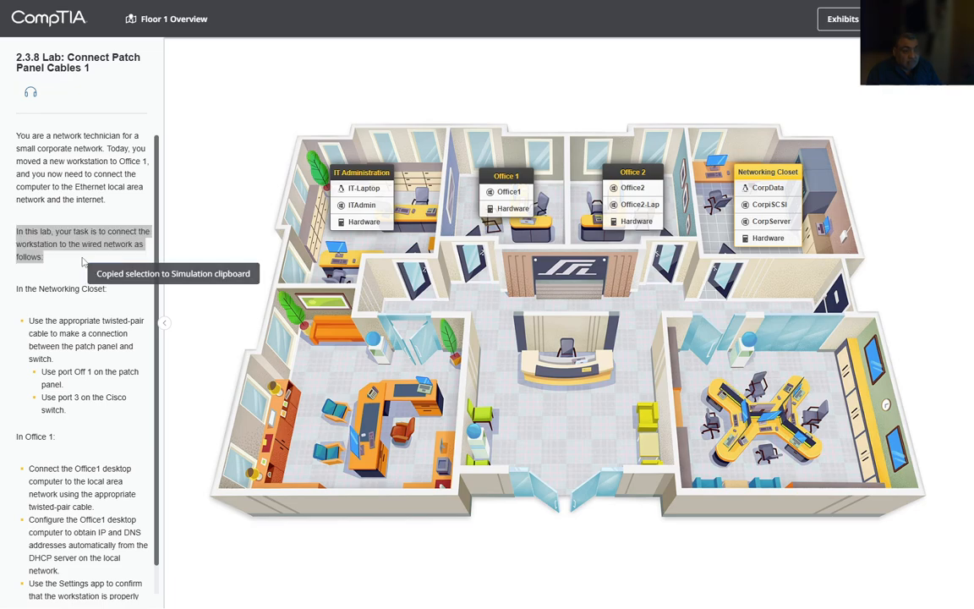
scroll(down, 3)
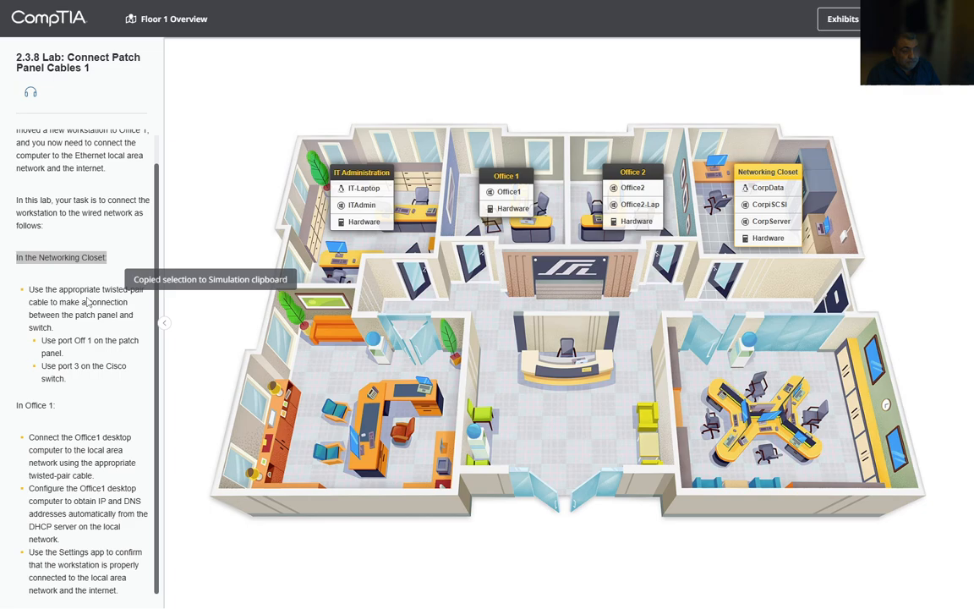
drag(28, 289, 114, 302)
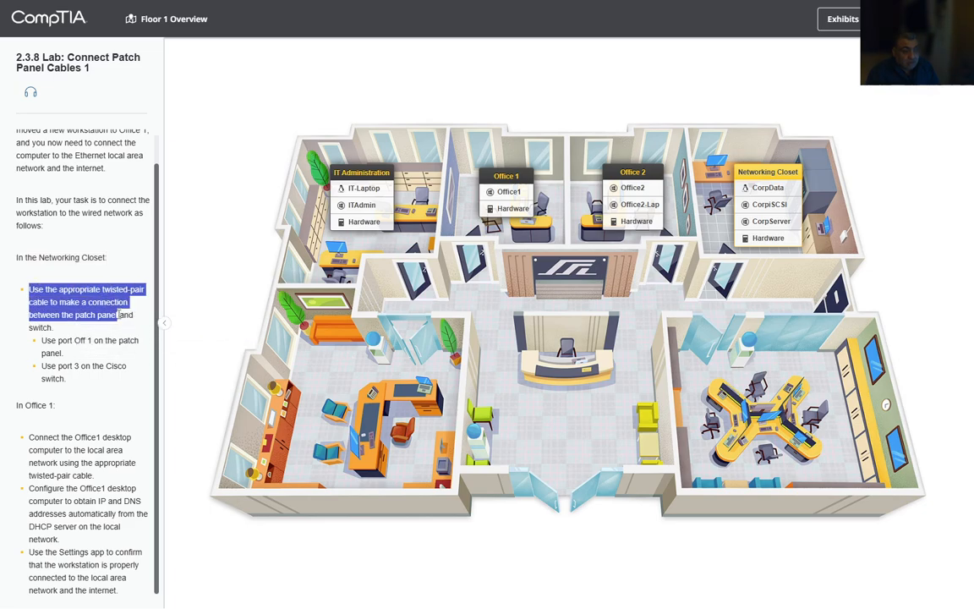
drag(121, 314, 63, 328)
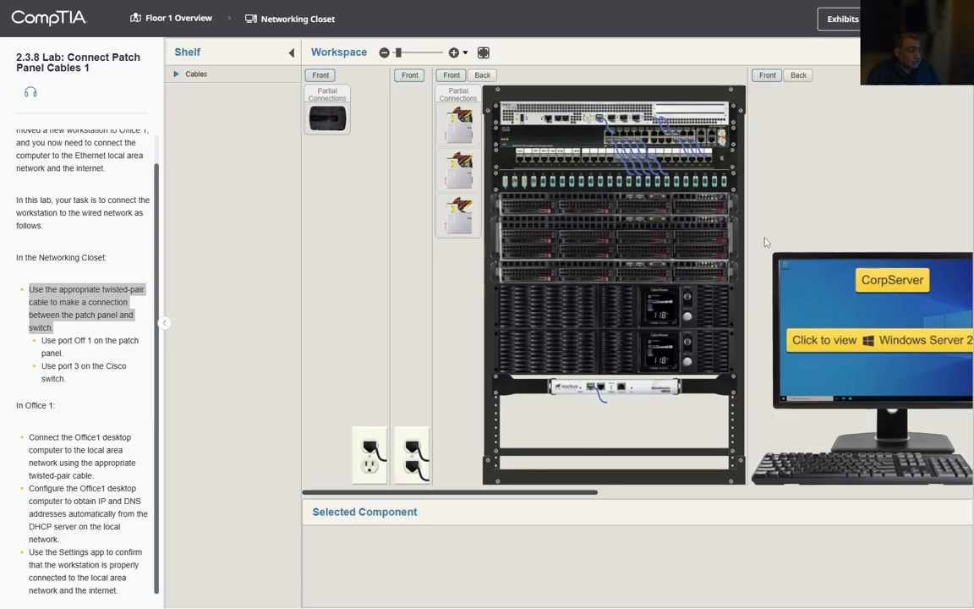
mouse_move(571, 255)
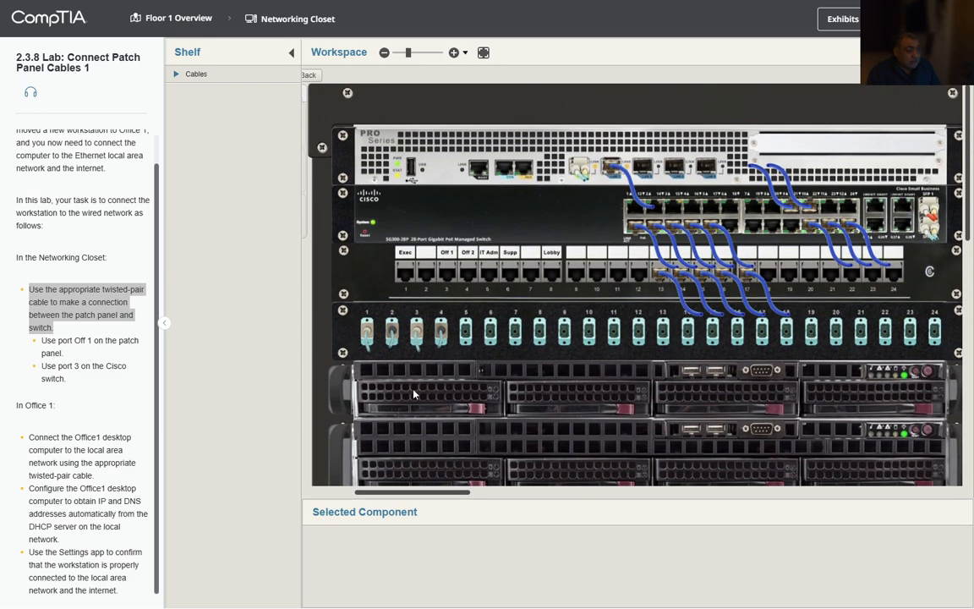
mouse_move(95, 336)
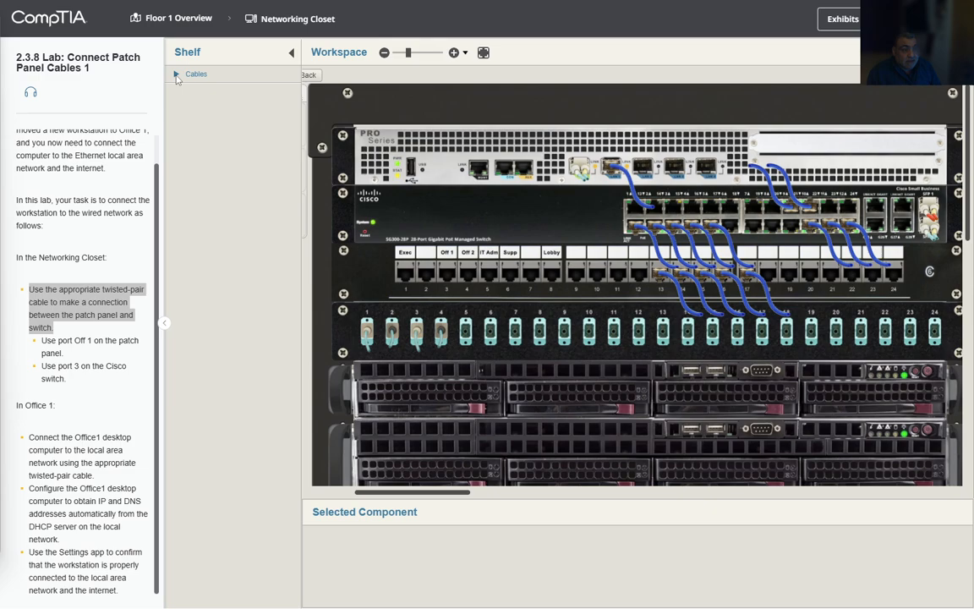
Step: Take a Cat6a RJ45 cable from the Shelf and plug one end into patch panel port Off 1
click(176, 75)
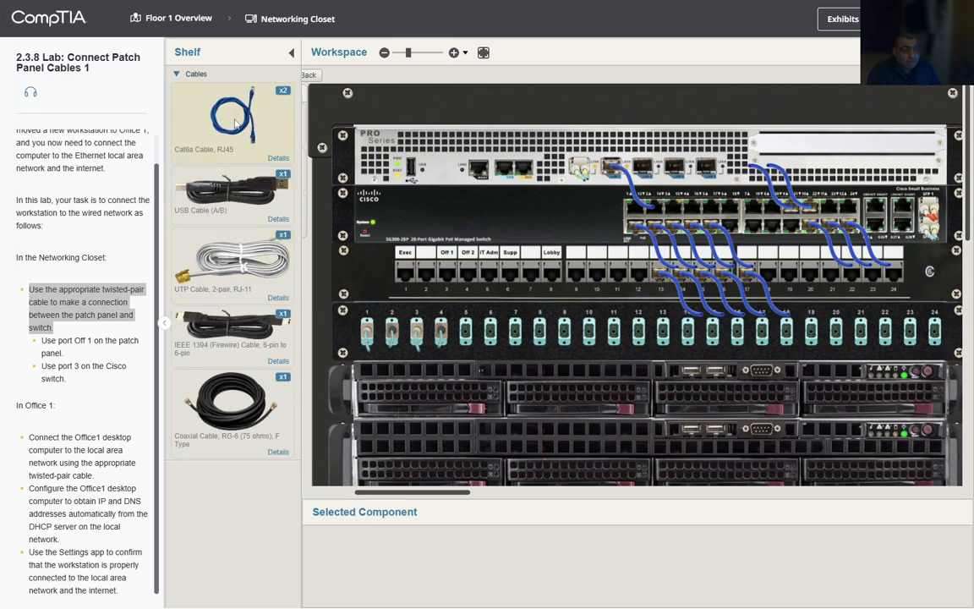
click(233, 123)
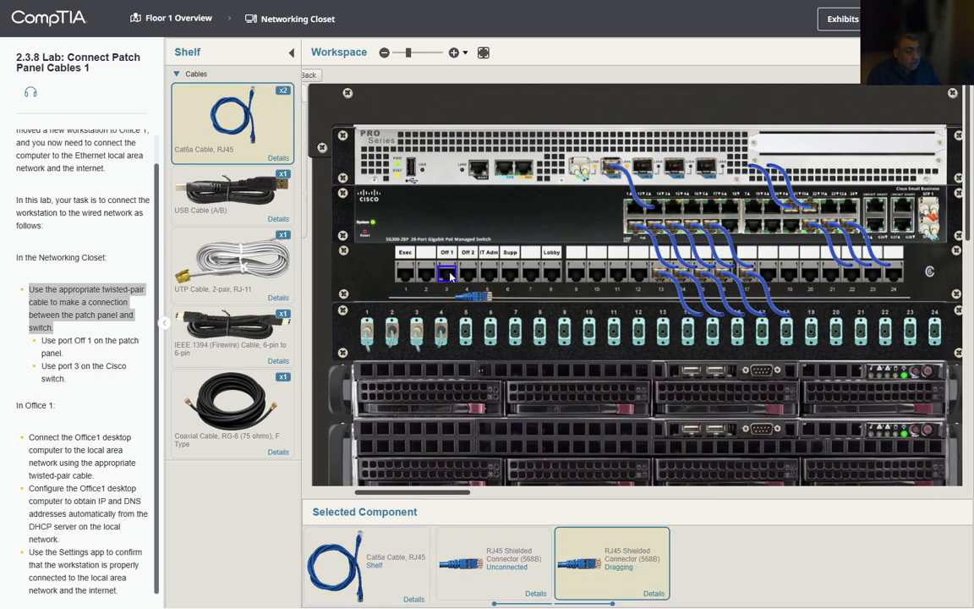
click(447, 270)
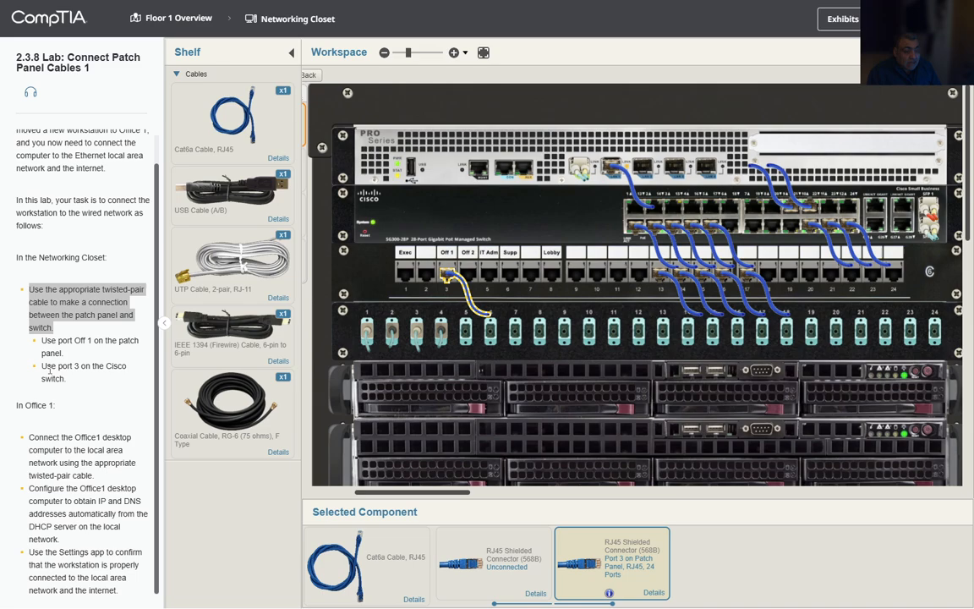
double_click(63, 372)
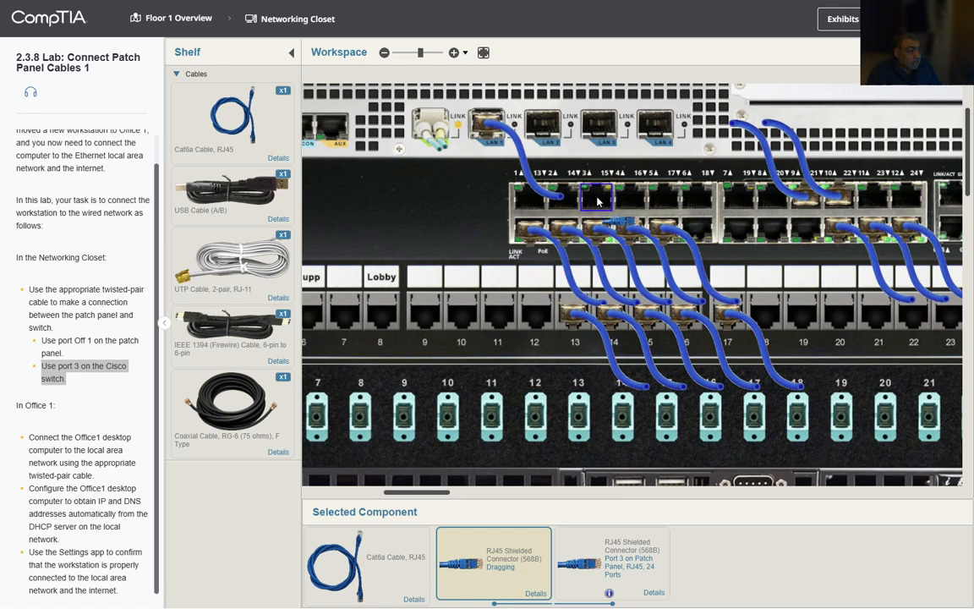
Step: Plug the cable's loose end into Cisco switch port 3 and return to the Floor 1 plan
click(596, 199)
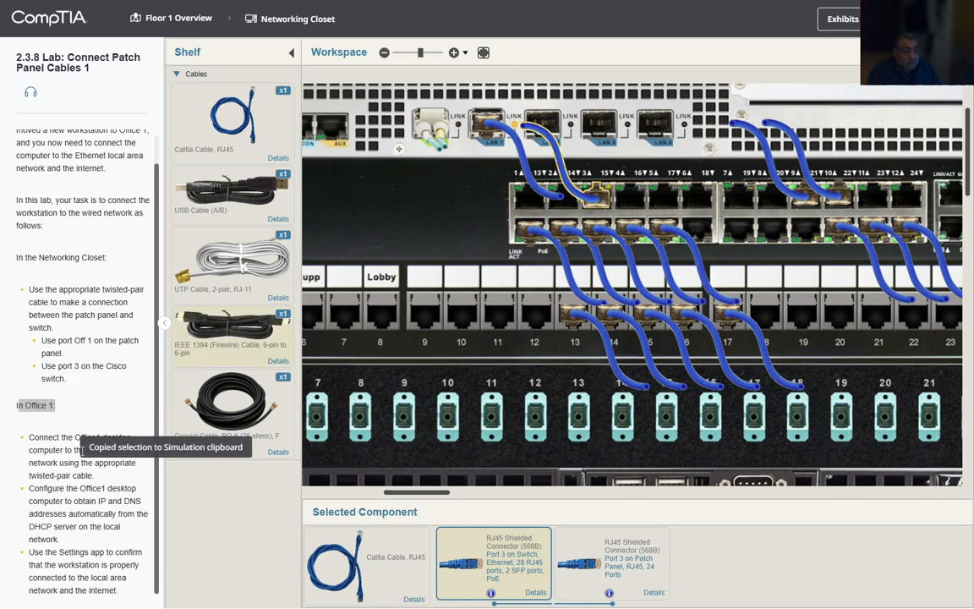
click(178, 18)
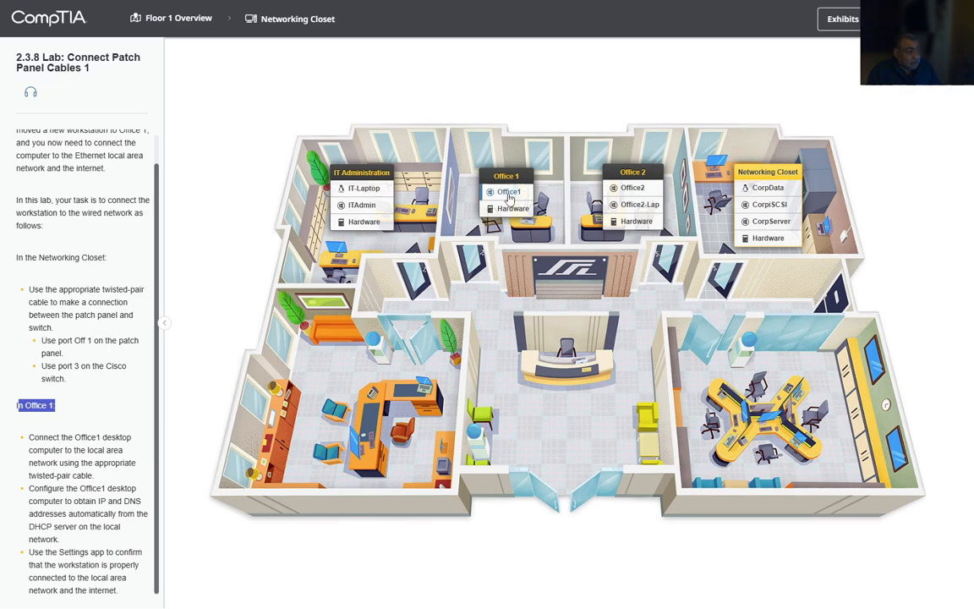
Step: Cable the Office1 computer's rear Ethernet port to the wall outlet with a Cat6a RJ45 cable
click(508, 191)
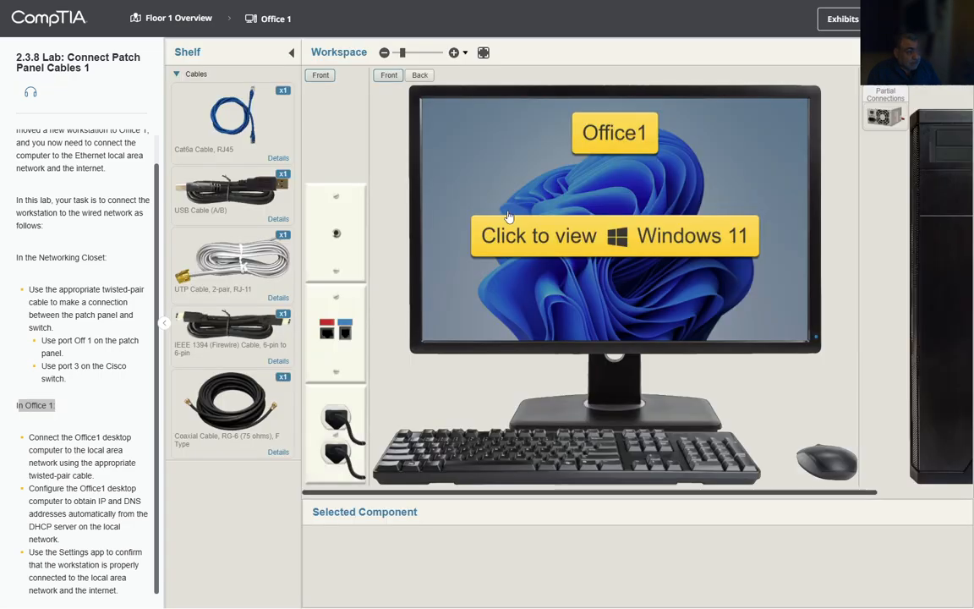
mouse_move(558, 497)
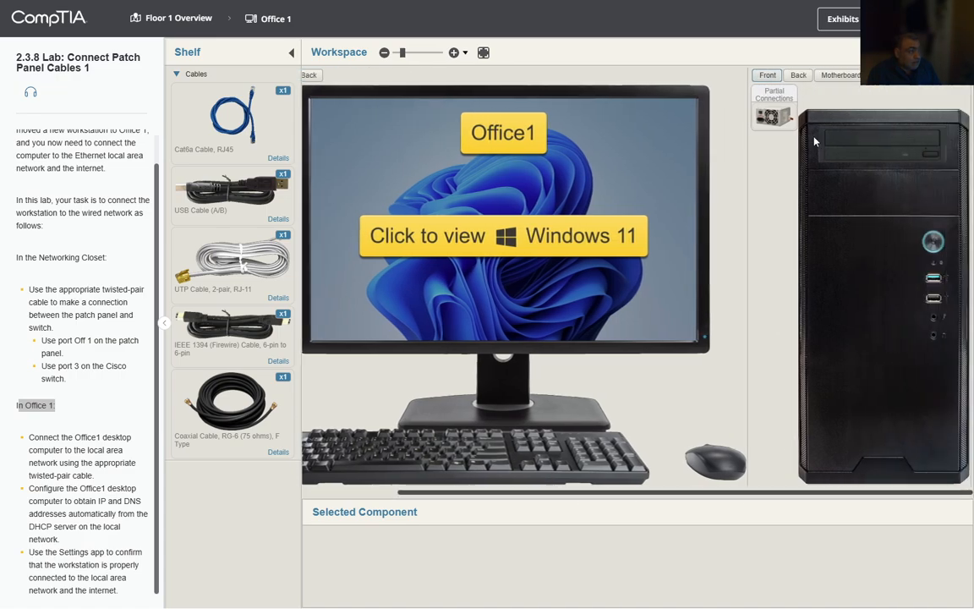
click(797, 75)
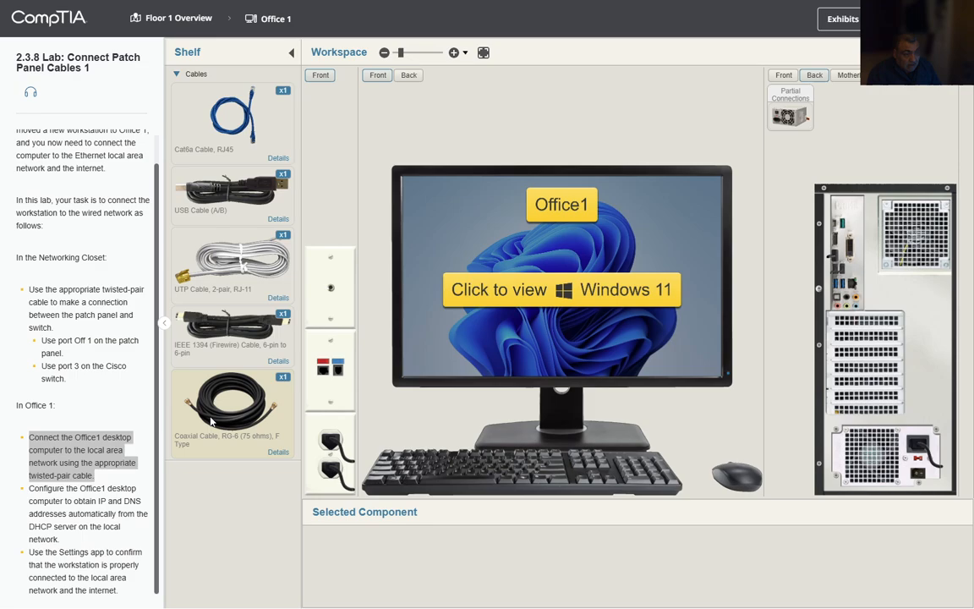
click(232, 123)
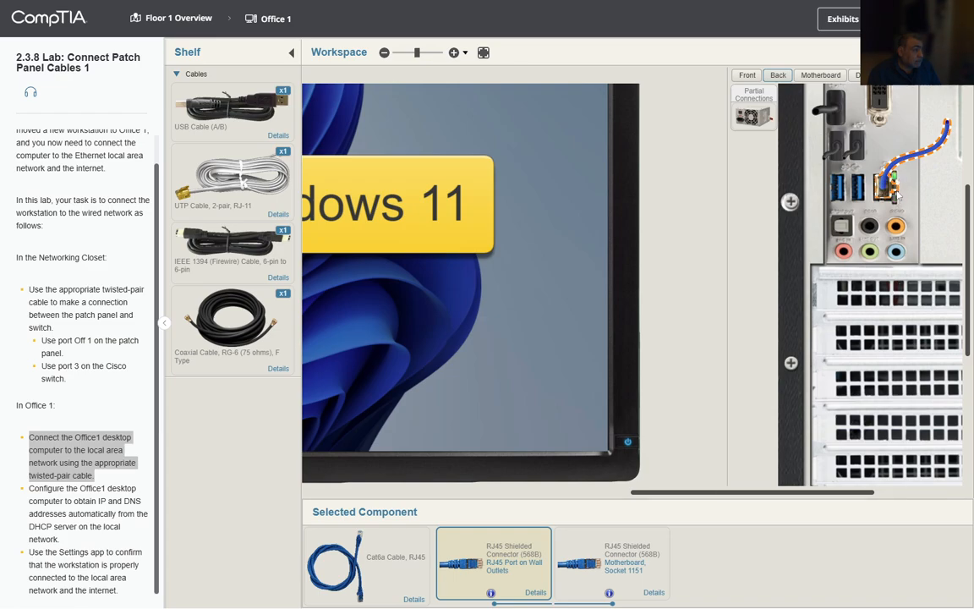
mouse_move(765, 421)
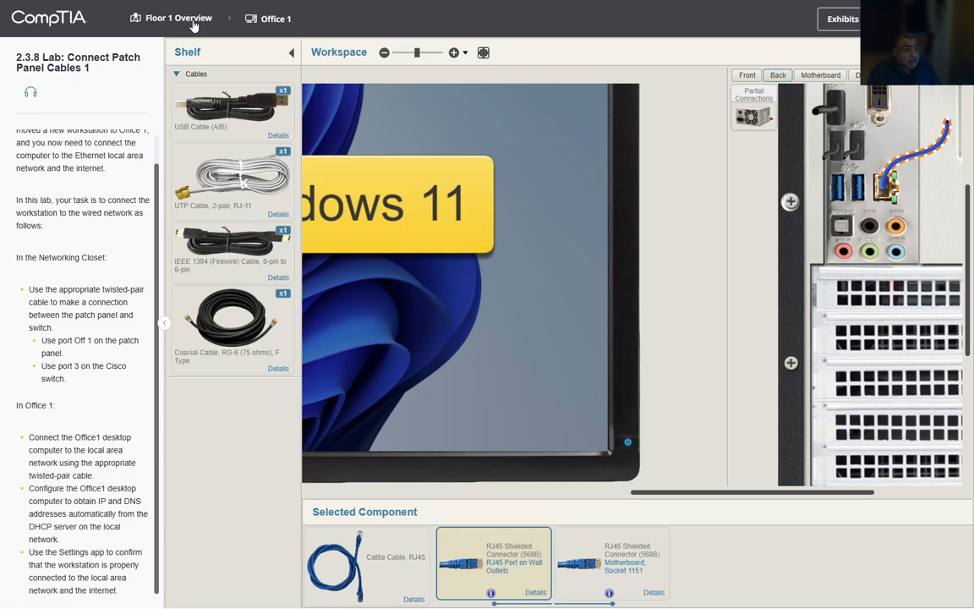
click(178, 18)
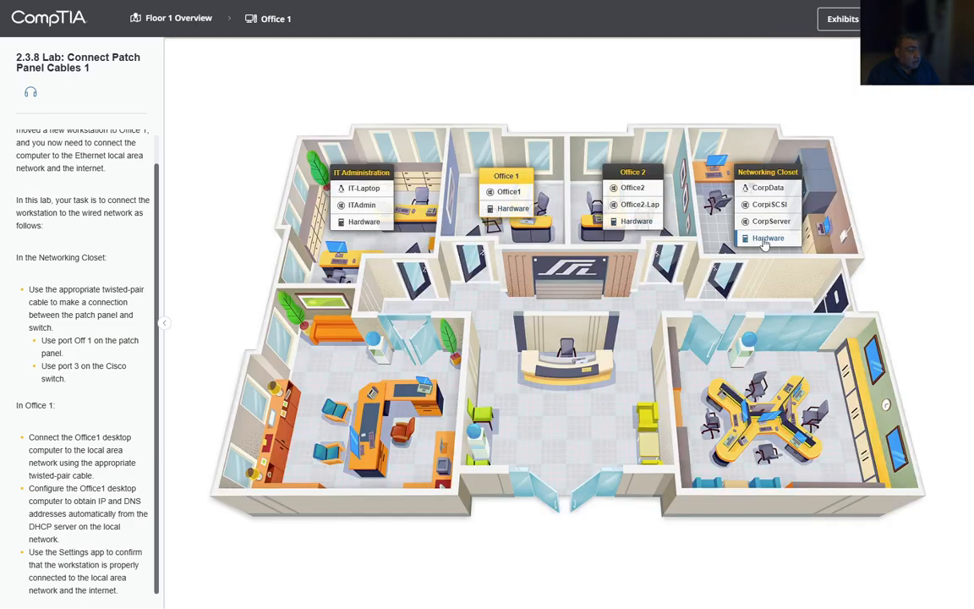
Step: Check the Networking Closet hardware on the way to Office1's Windows 11 desktop
click(768, 237)
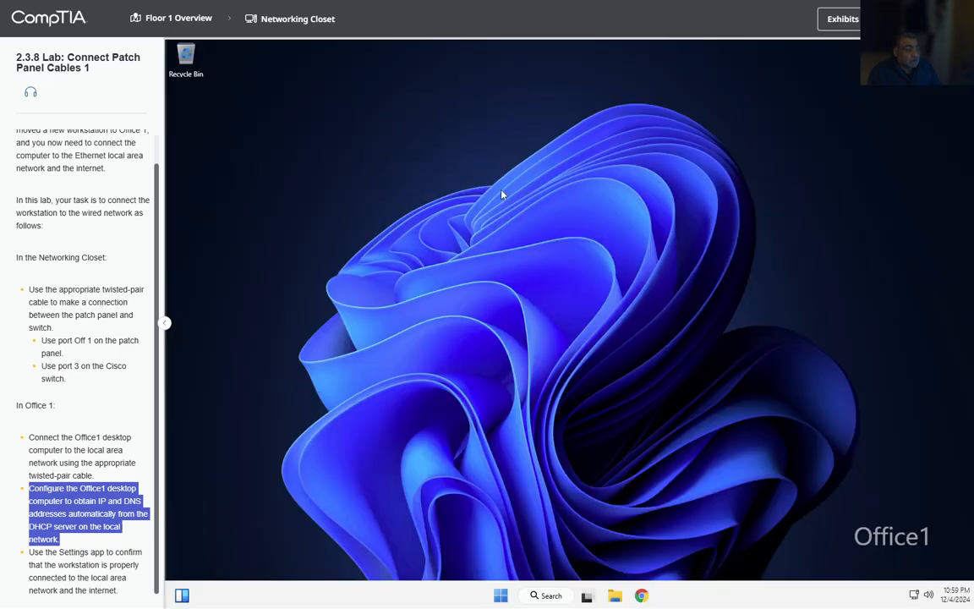
mouse_move(817, 479)
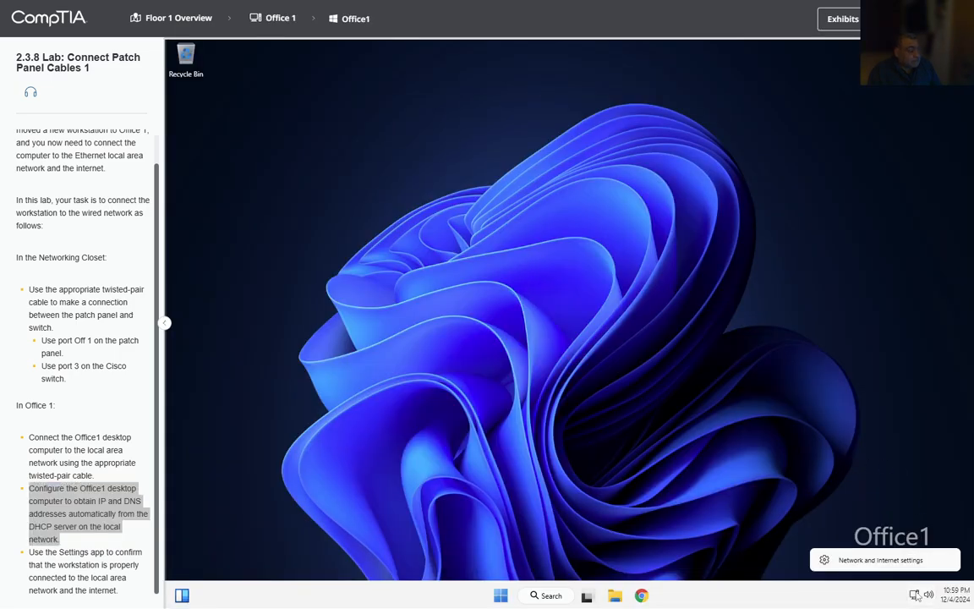
Step: Set Office1's Ethernet IP assignment to Automatic (DHCP) and save, giving address 192.168.0.42
click(879, 560)
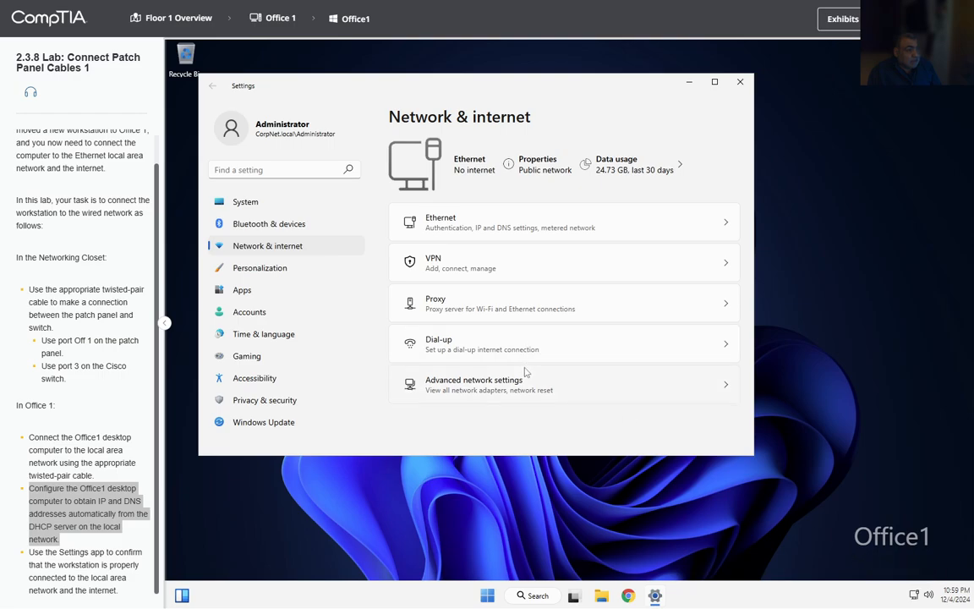
click(565, 222)
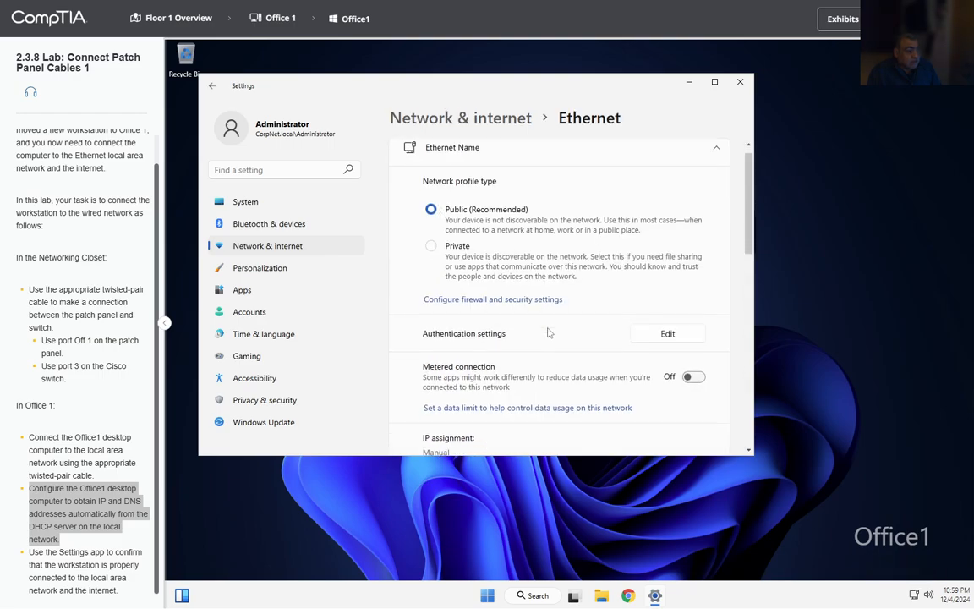
scroll(down, 3)
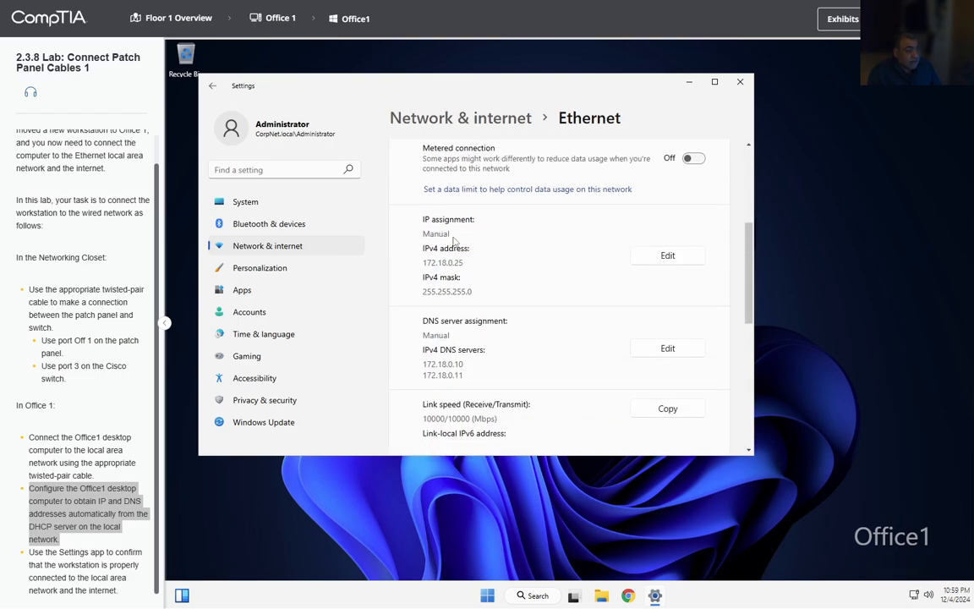
mouse_move(461, 245)
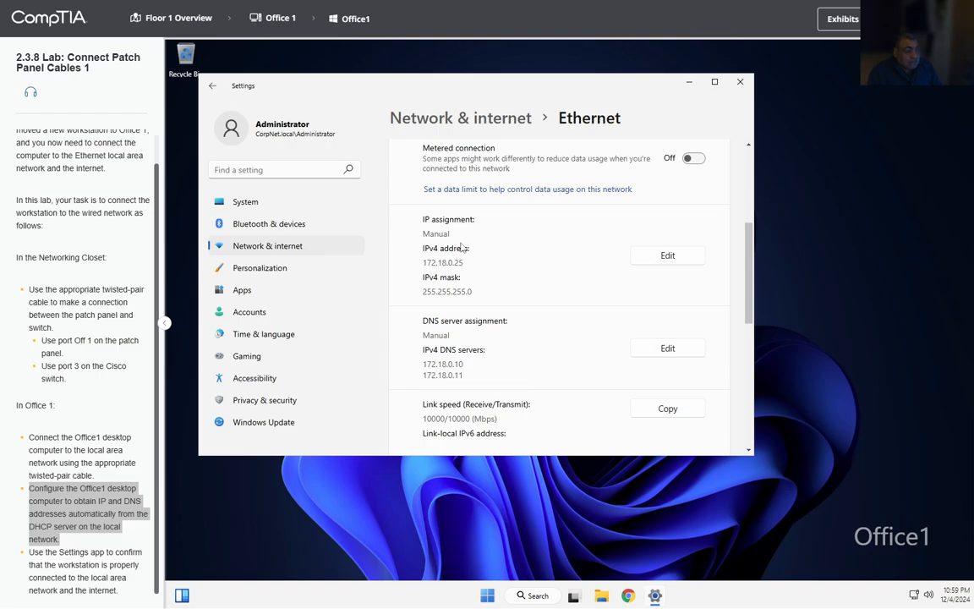
click(667, 254)
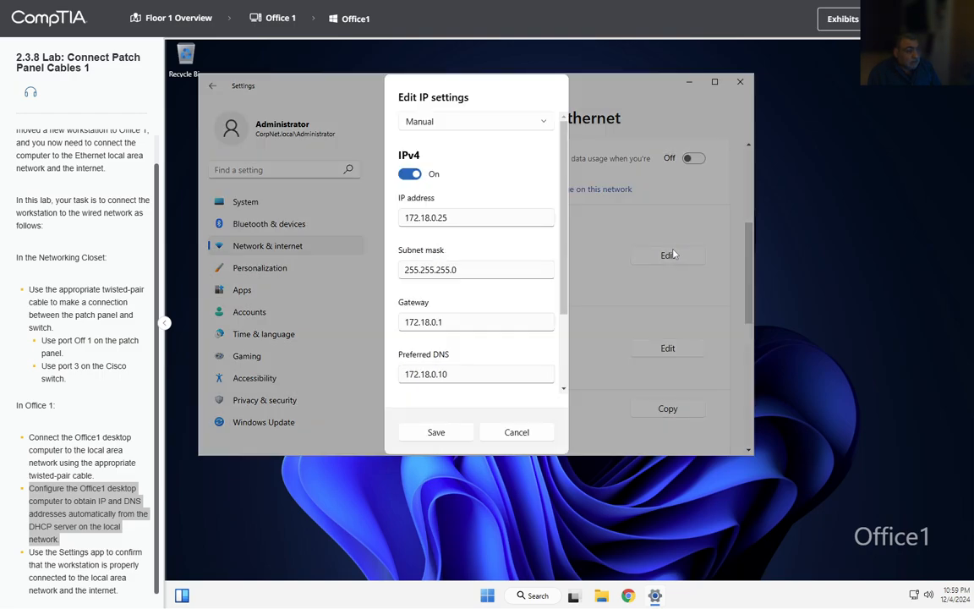
click(475, 121)
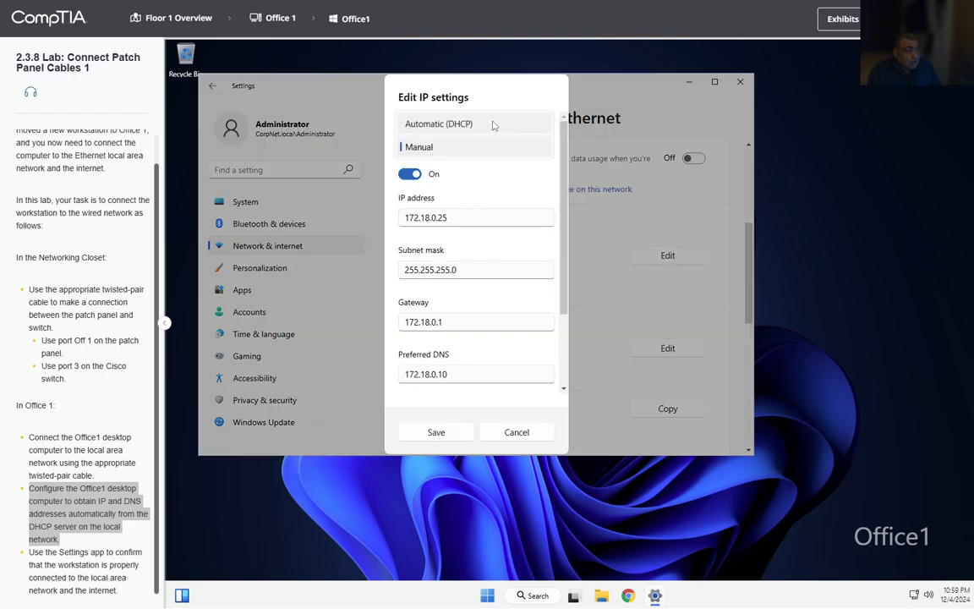
click(439, 124)
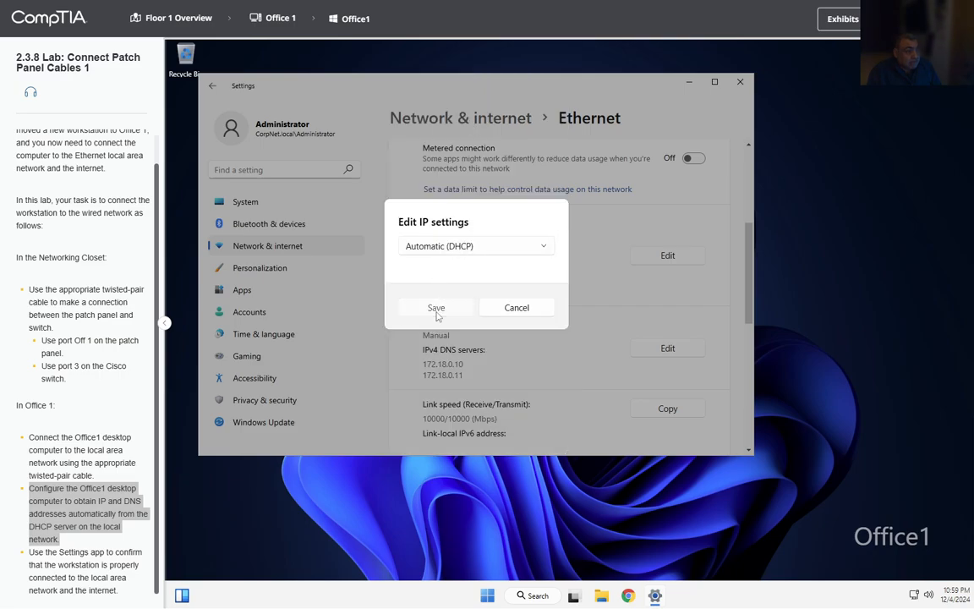
click(436, 307)
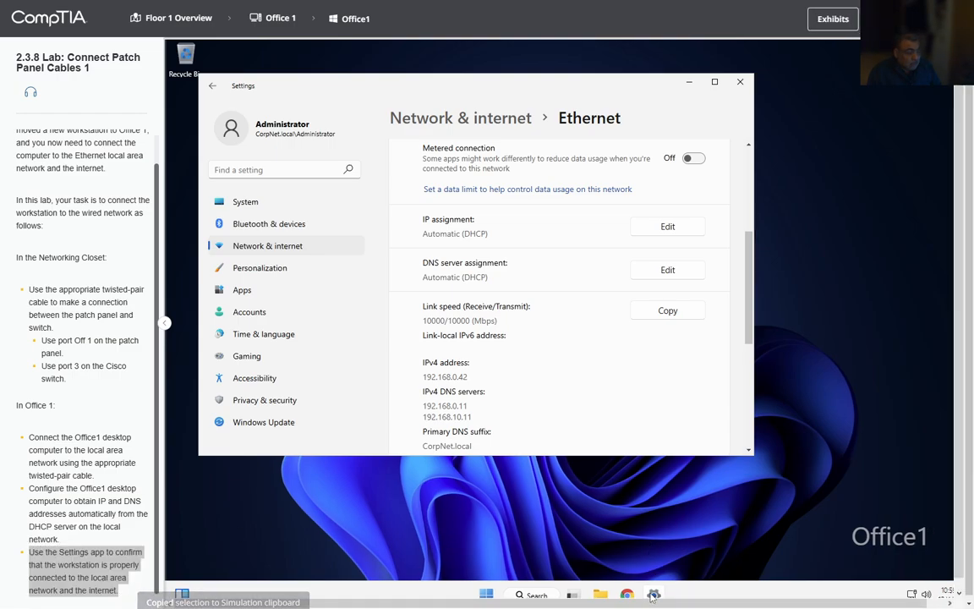
Step: Return to the Network & internet overview to confirm Ethernet shows Connected
click(487, 594)
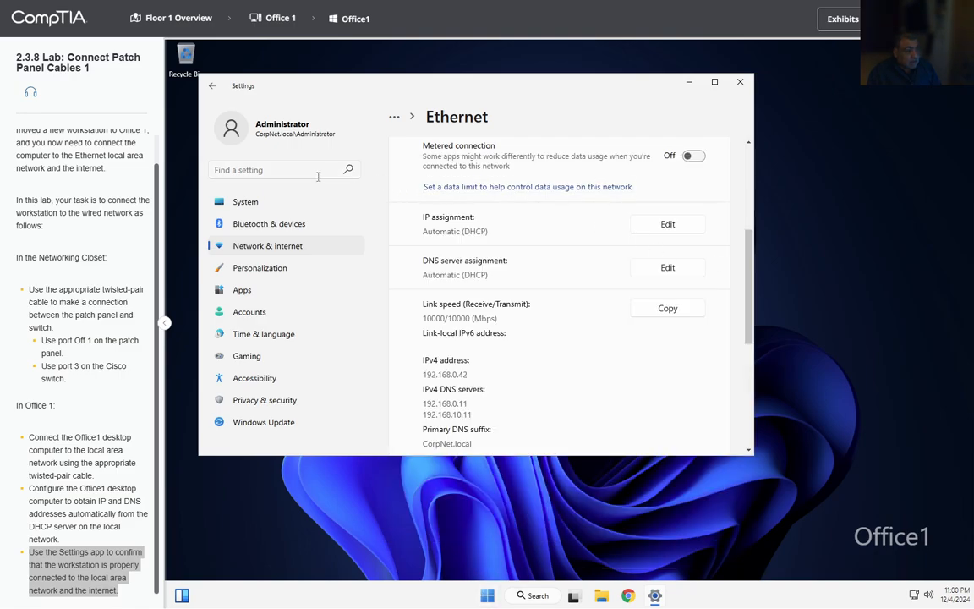
click(212, 84)
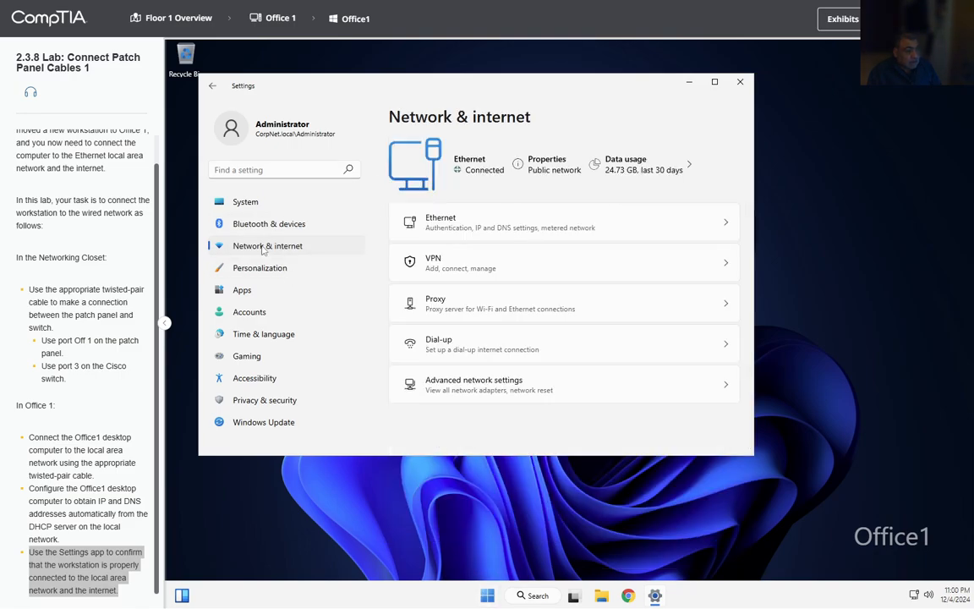
mouse_move(448, 178)
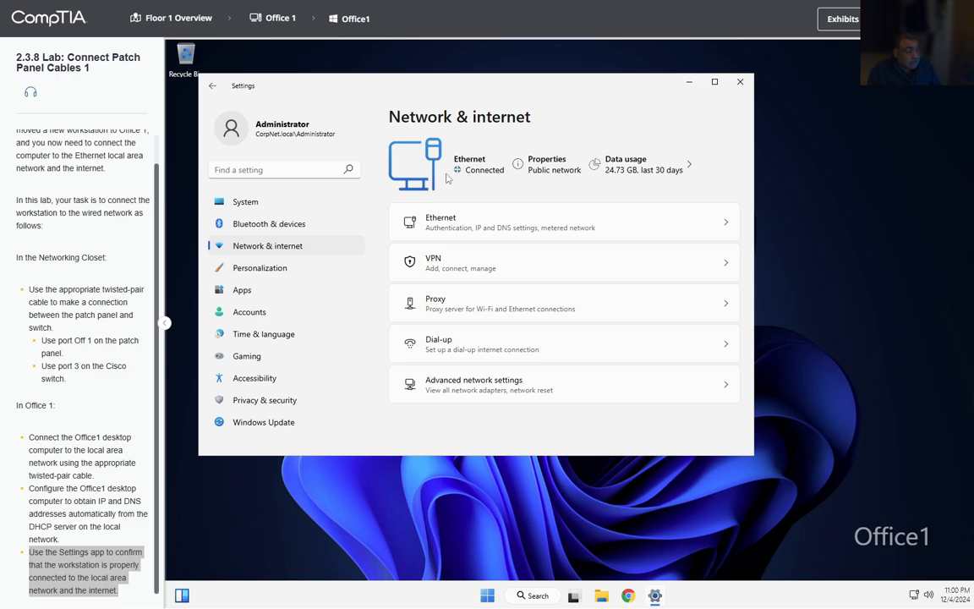
mouse_move(500, 179)
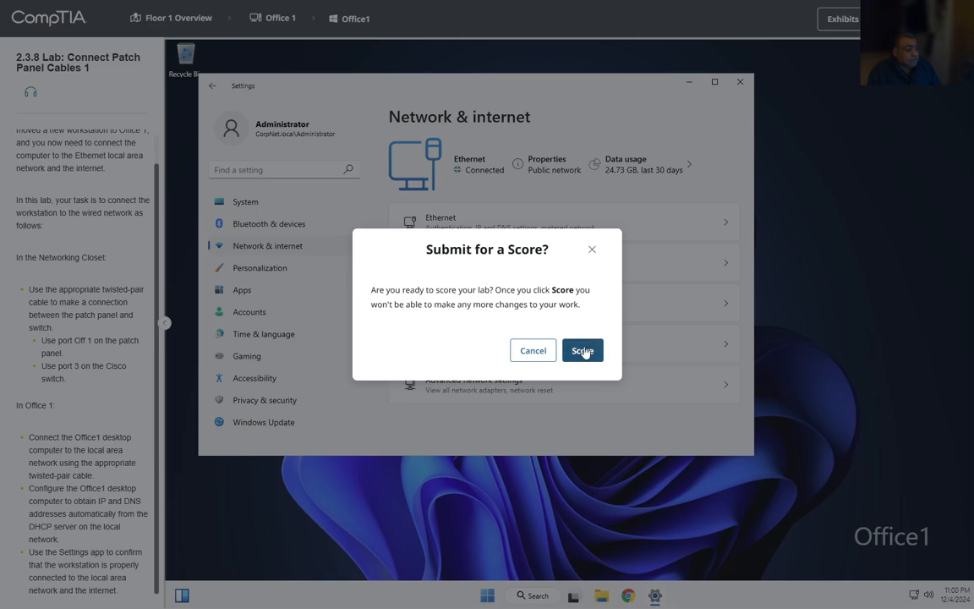
Step: Submit the lab for a 100% score and show the DHCP configuration check details
click(582, 350)
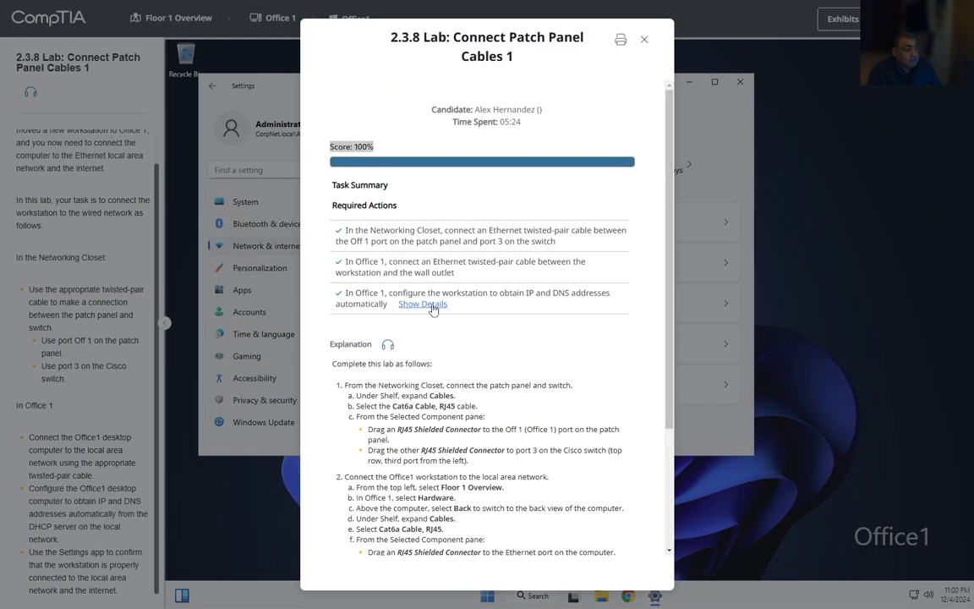
click(423, 304)
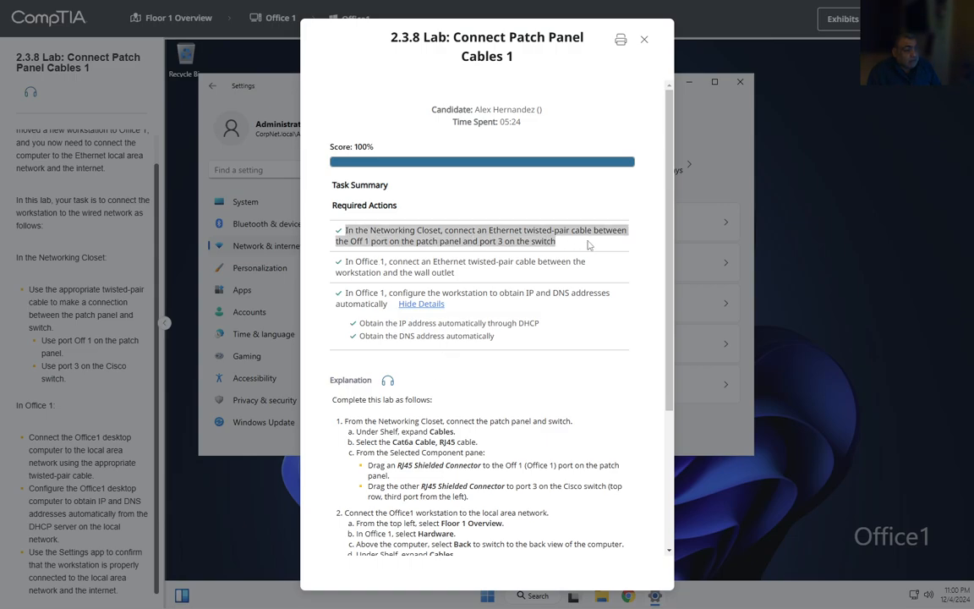
mouse_move(454, 280)
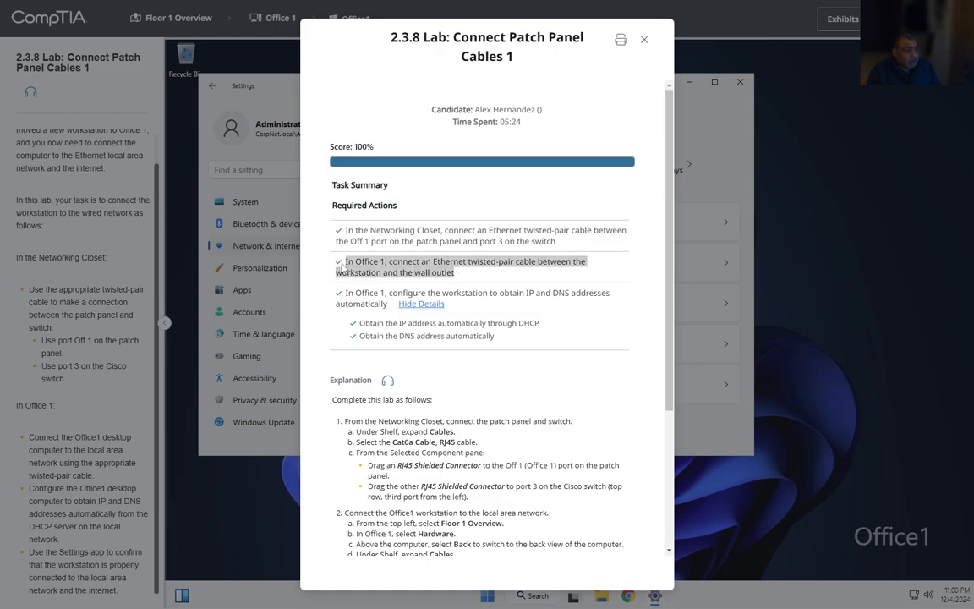
mouse_move(339, 295)
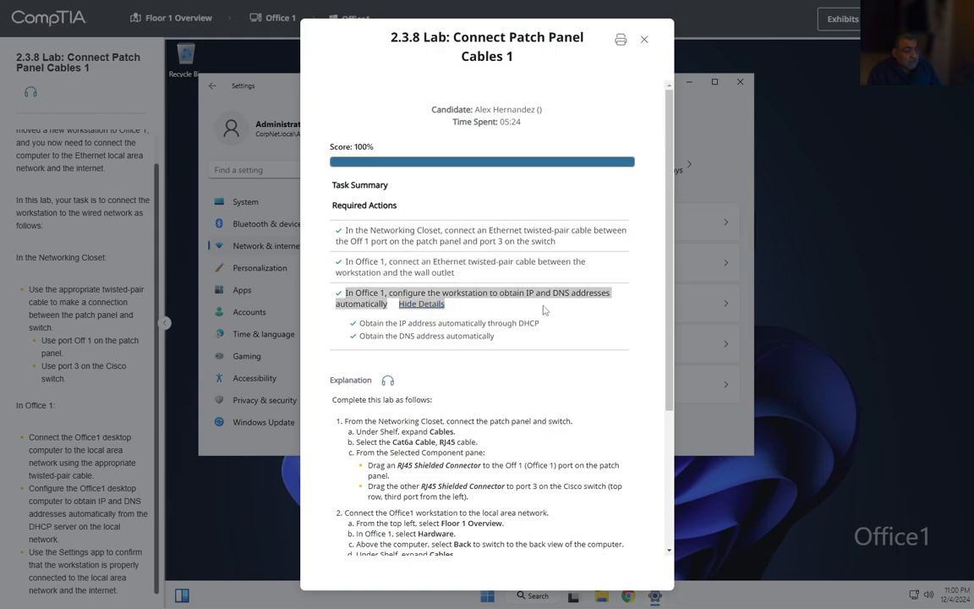
mouse_move(415, 331)
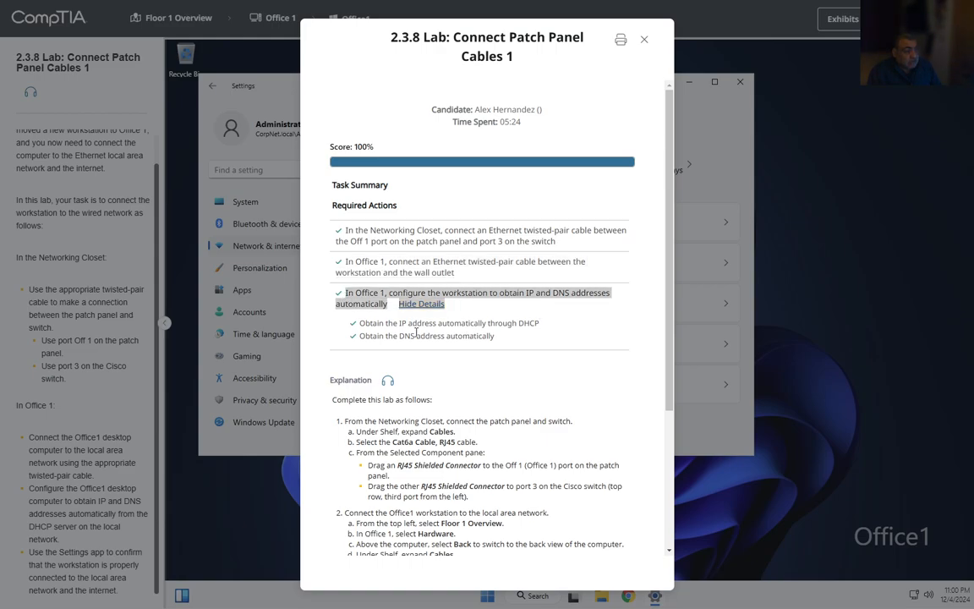